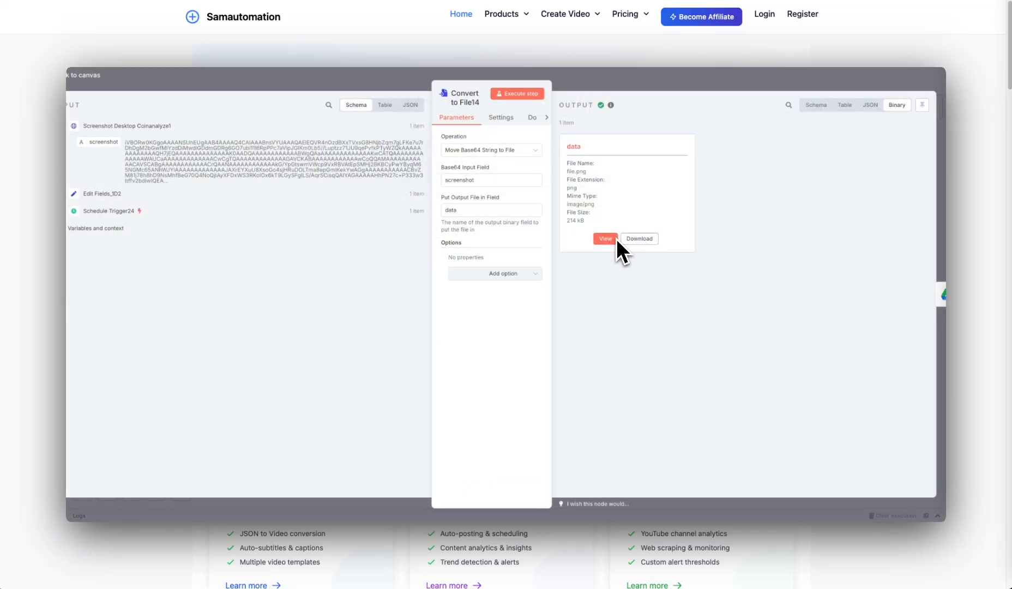
# View the PNG output of Convert to File14 showing the Velo market charts and table
pyautogui.click(604, 238)
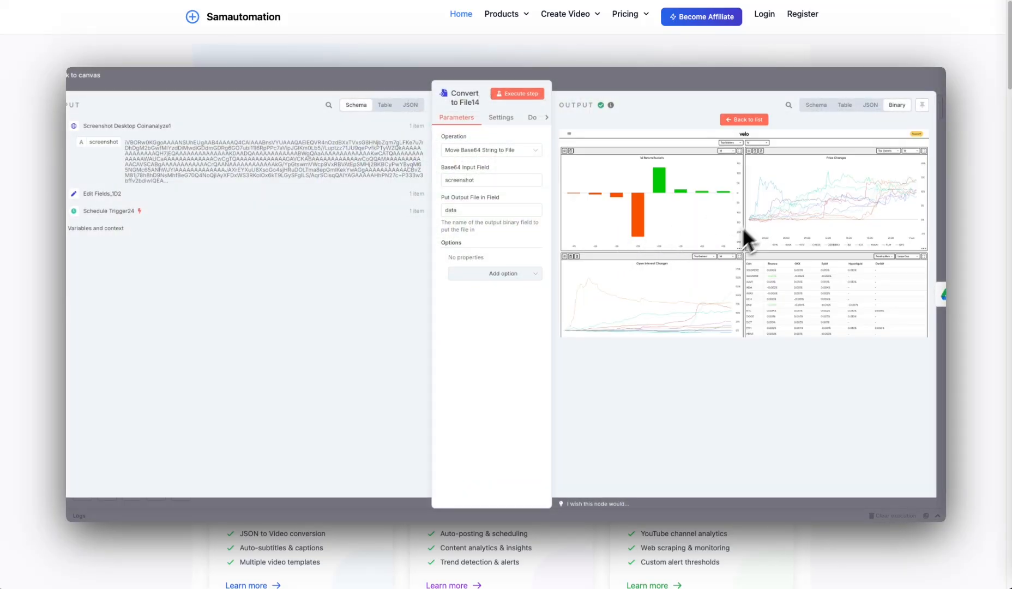
pyautogui.moveTo(700, 258)
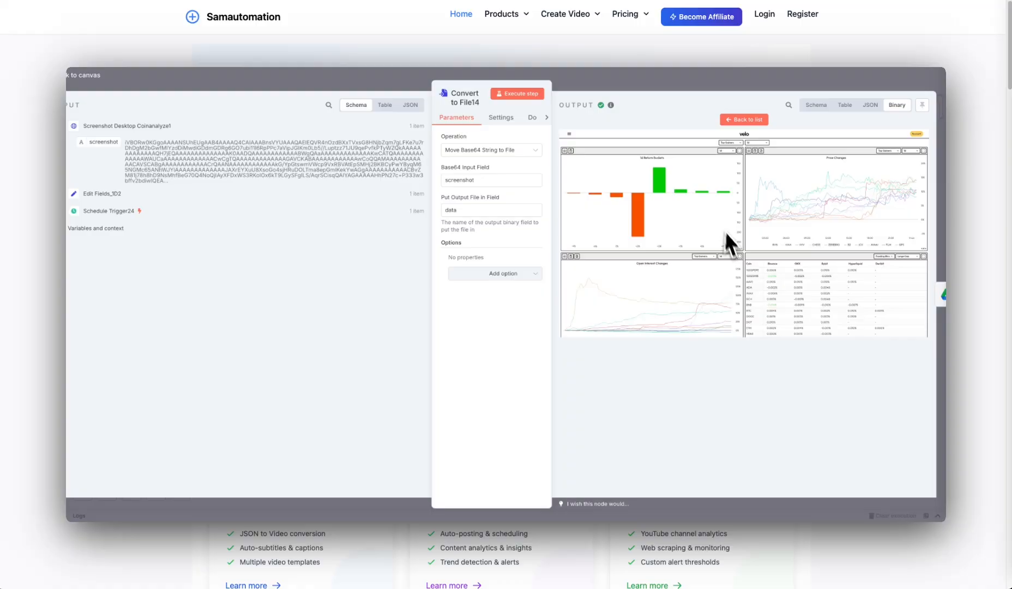
pyautogui.moveTo(782, 231)
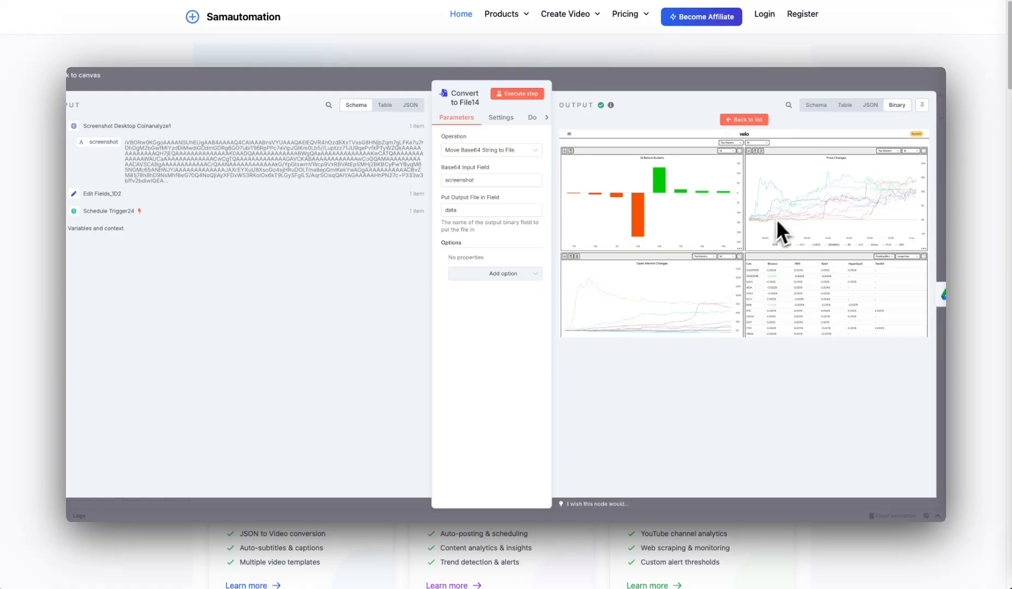
pyautogui.moveTo(667, 196)
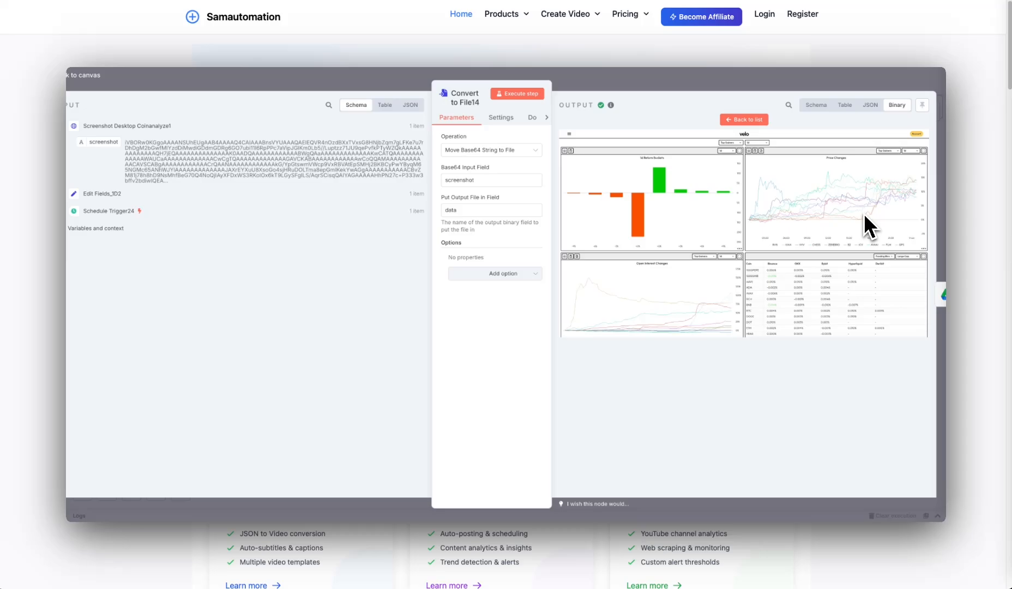
pyautogui.moveTo(801, 261)
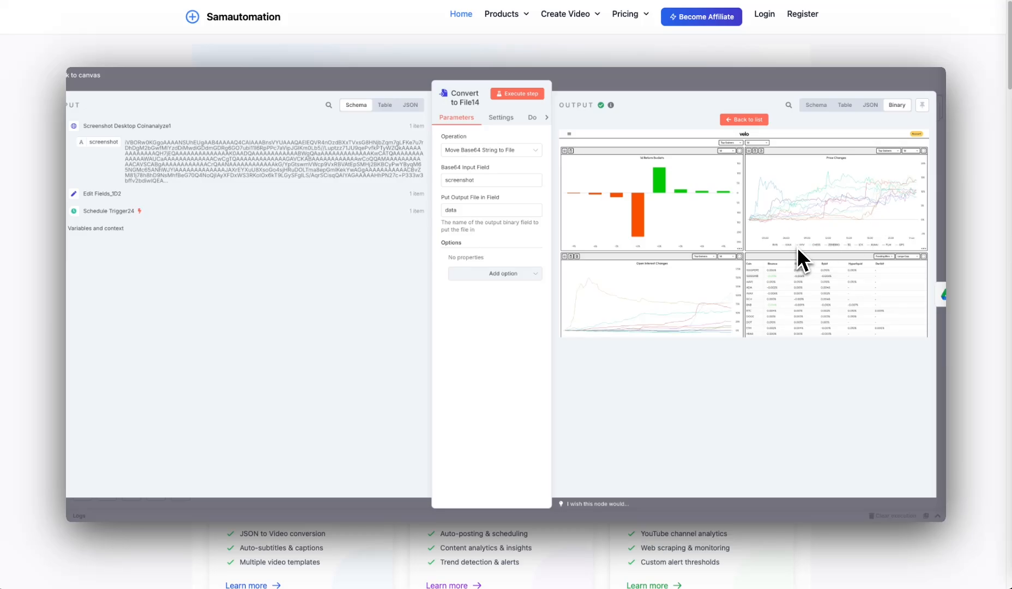
pyautogui.moveTo(889, 273)
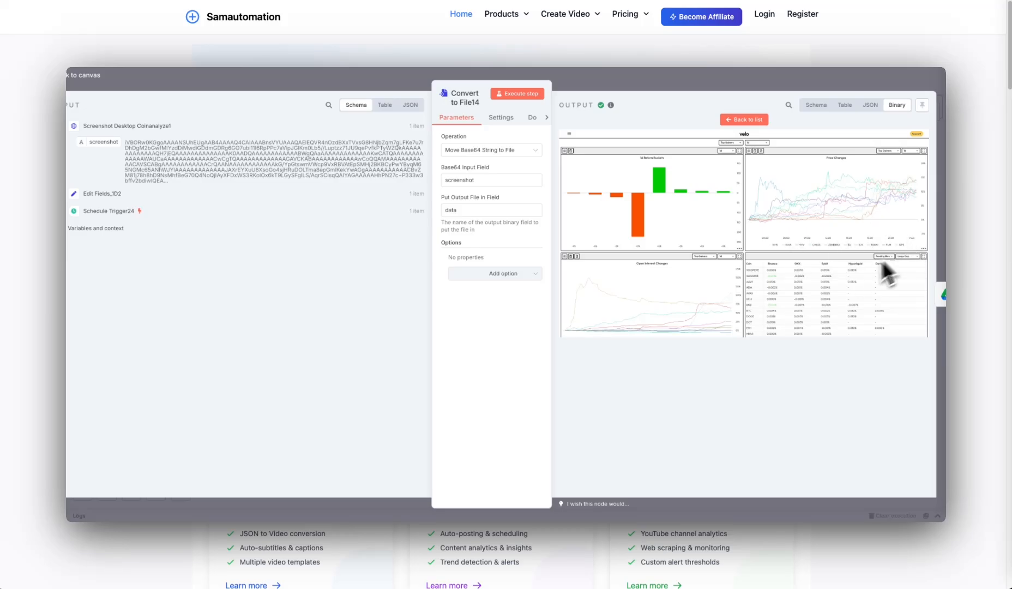
pyautogui.moveTo(810, 294)
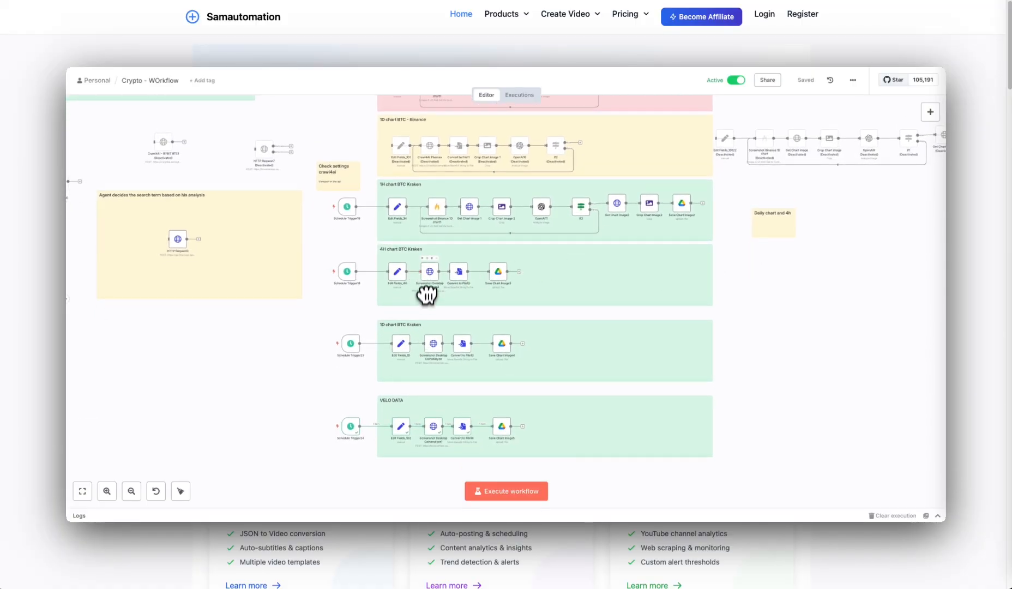
pyautogui.moveTo(439, 431)
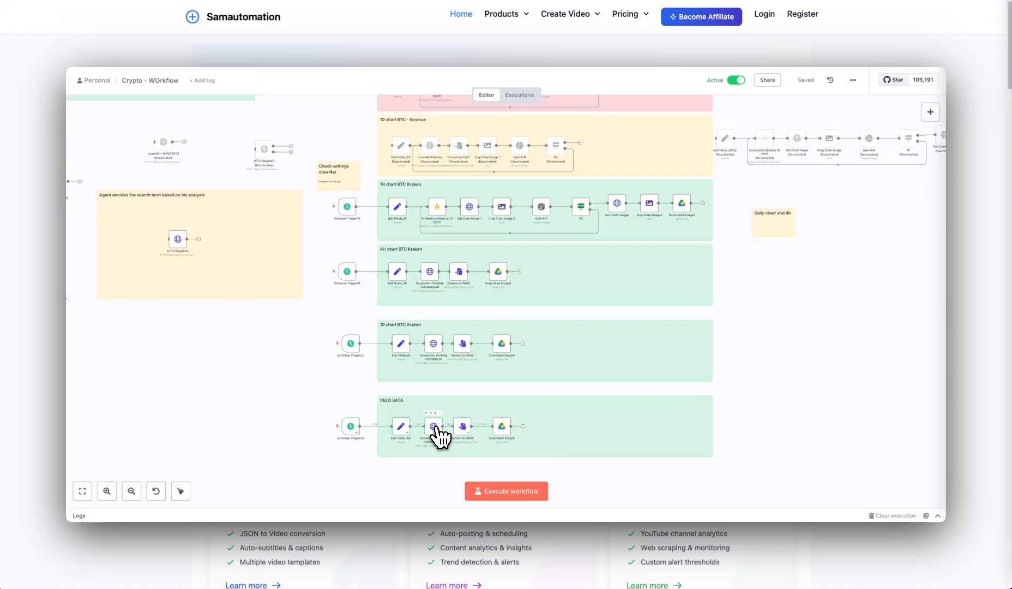
pyautogui.moveTo(433, 344)
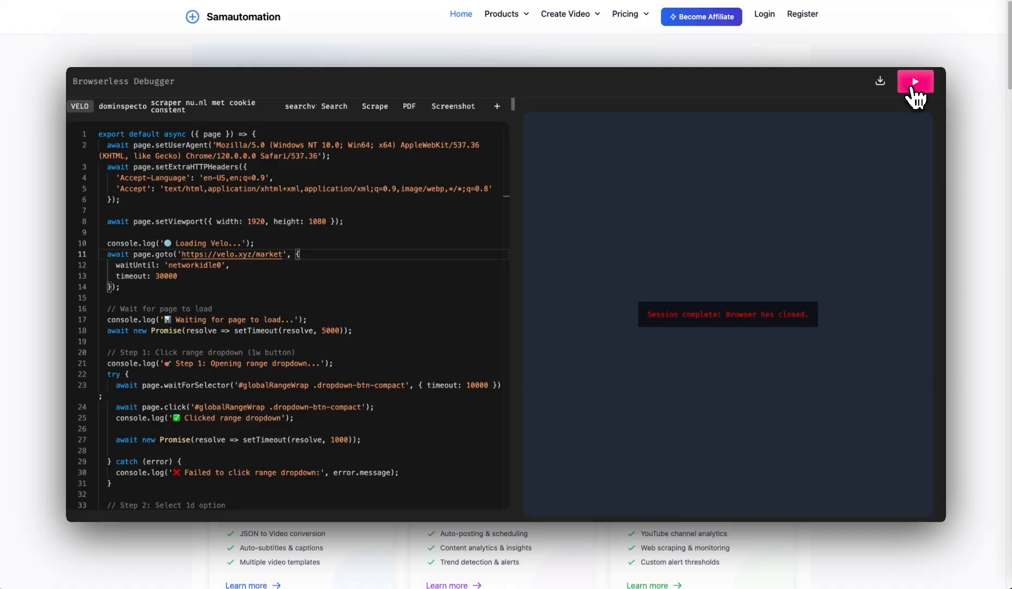
# Run the VELO script and watch the Velo dashboard load until the console logs Done
pyautogui.click(914, 80)
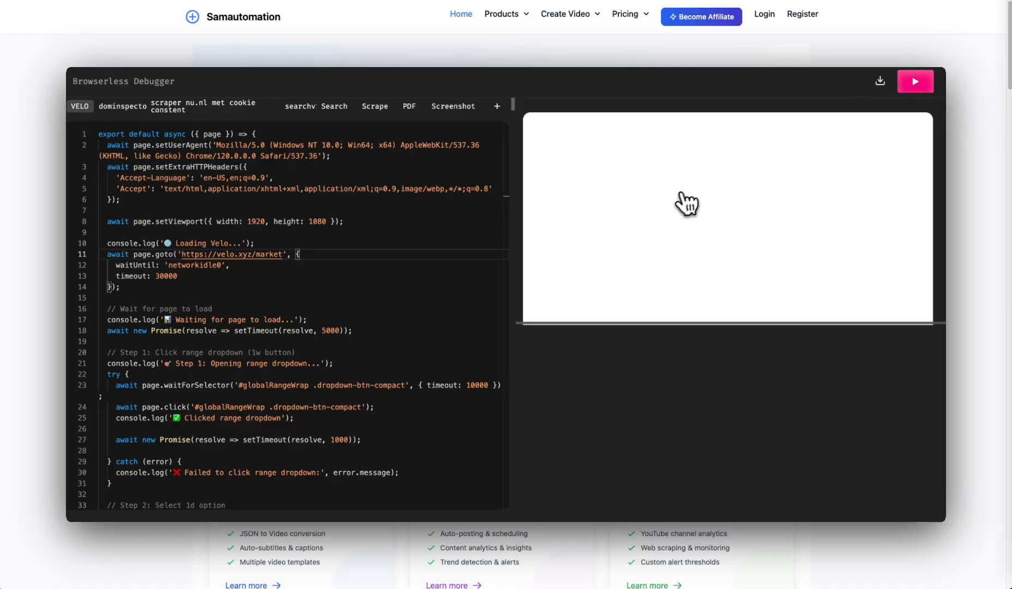
pyautogui.click(914, 81)
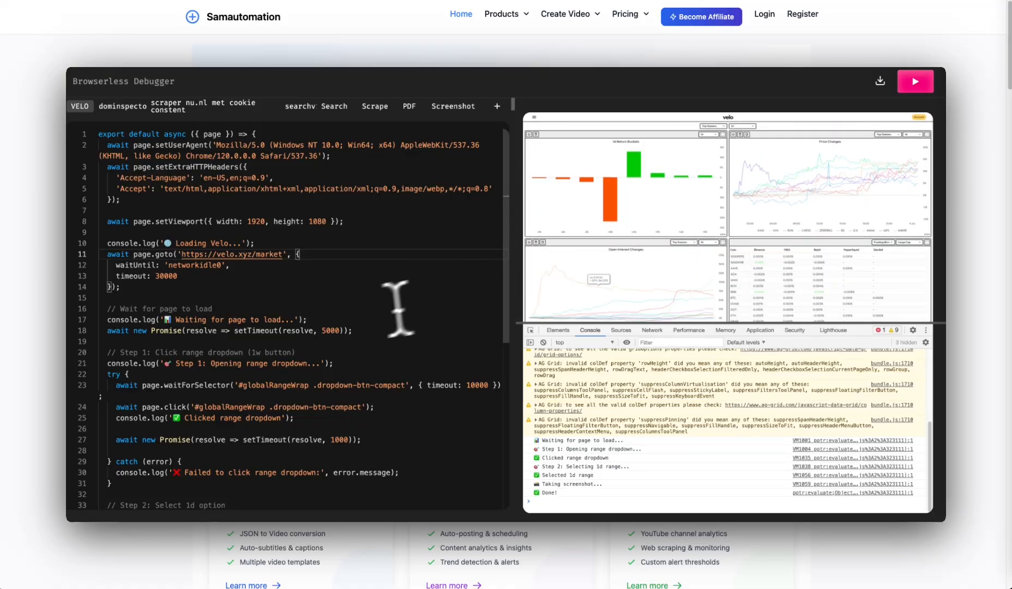
pyautogui.scroll(-3)
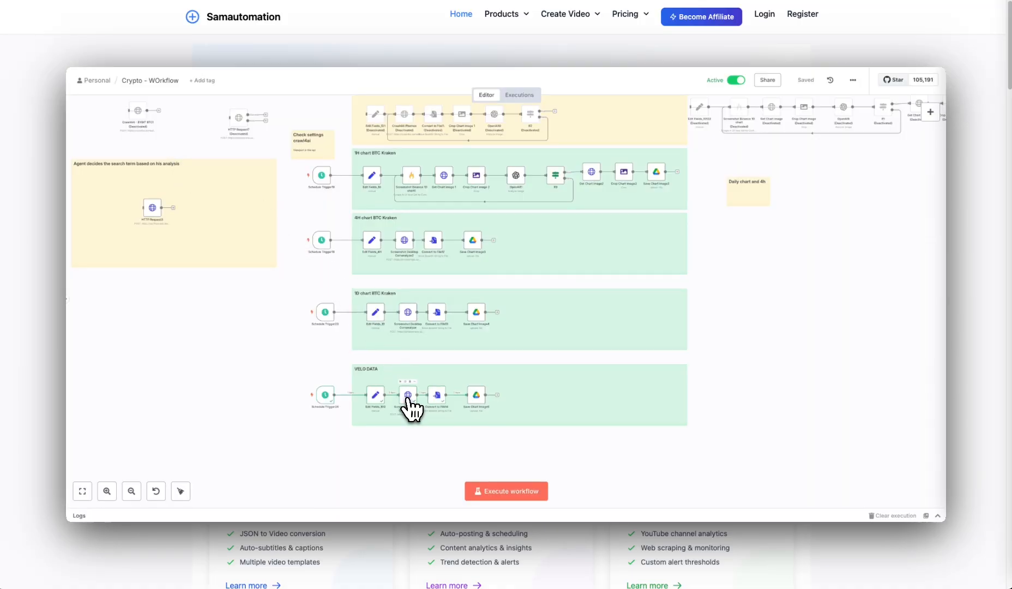
pyautogui.doubleClick(407, 395)
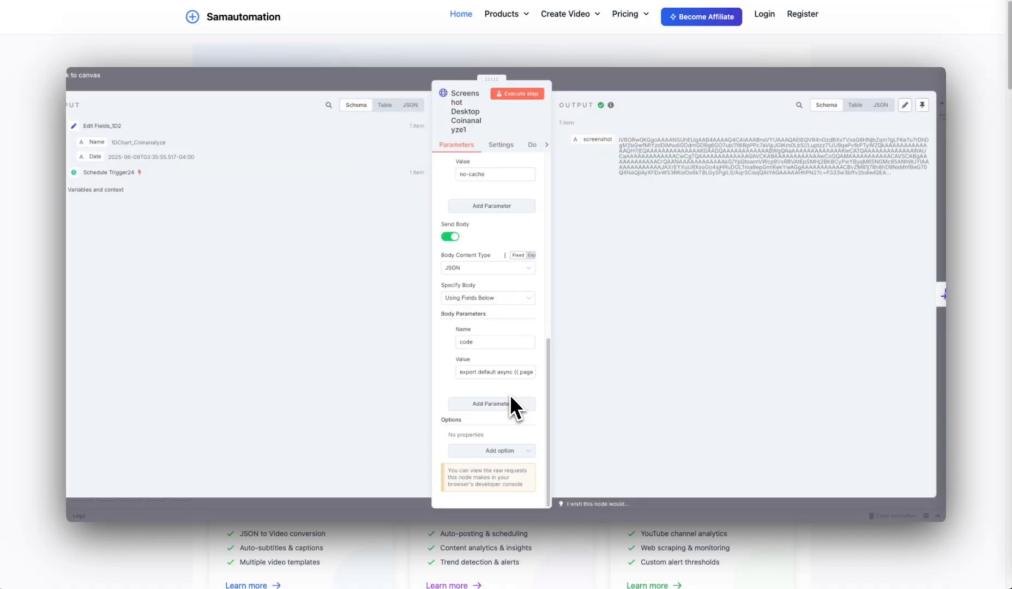
pyautogui.click(495, 371)
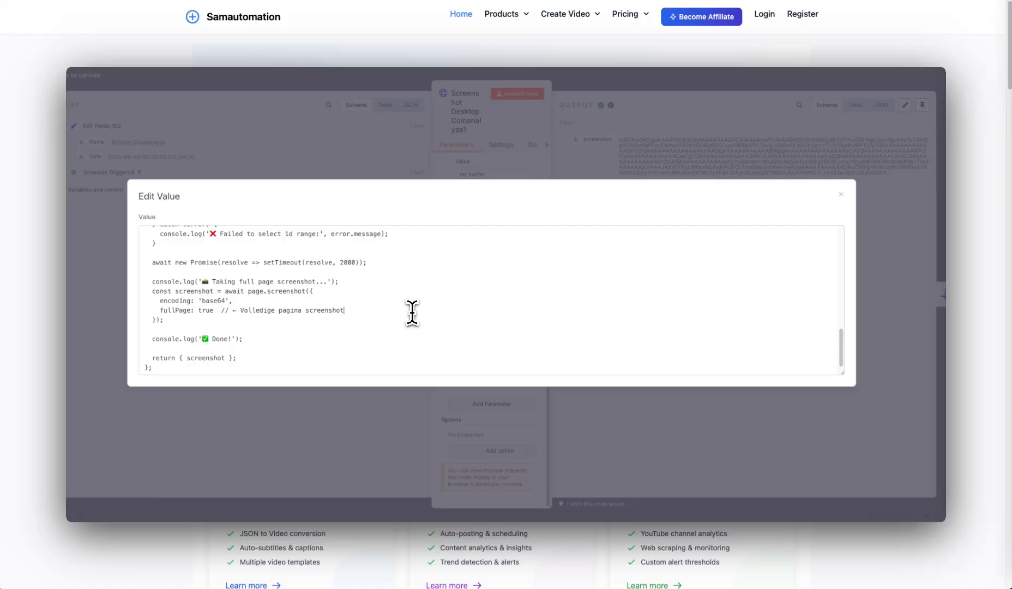
pyautogui.moveTo(506, 133)
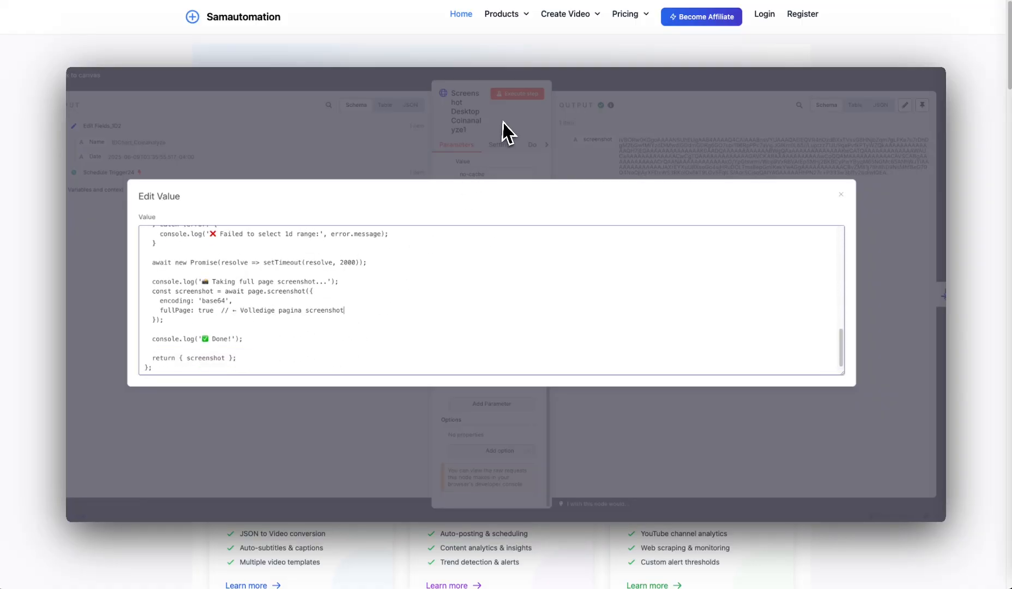
pyautogui.click(840, 194)
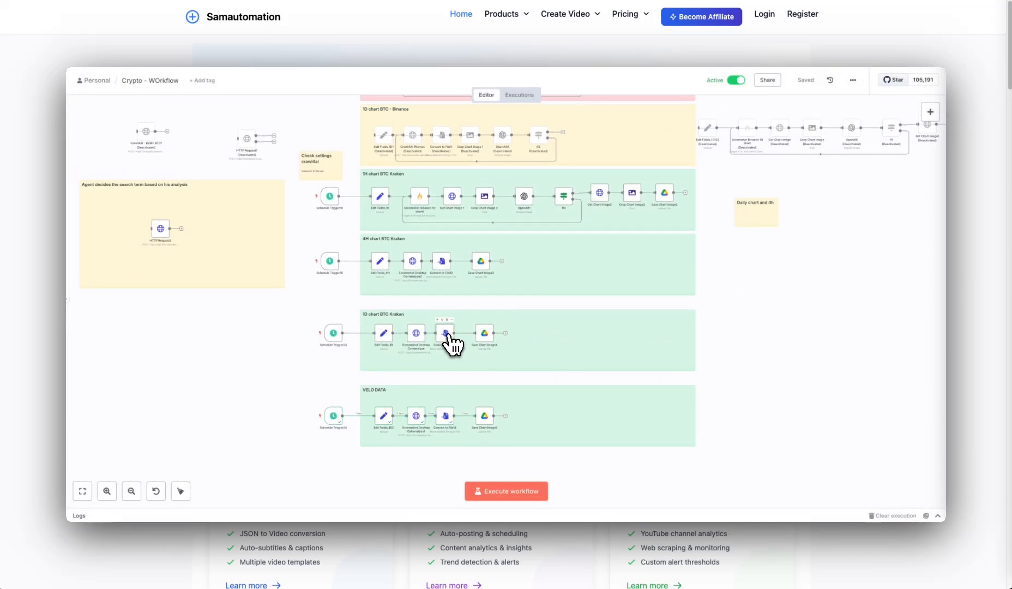
# Open the Convert to File node in the 1D chart BTC Kraken group
pyautogui.doubleClick(444, 333)
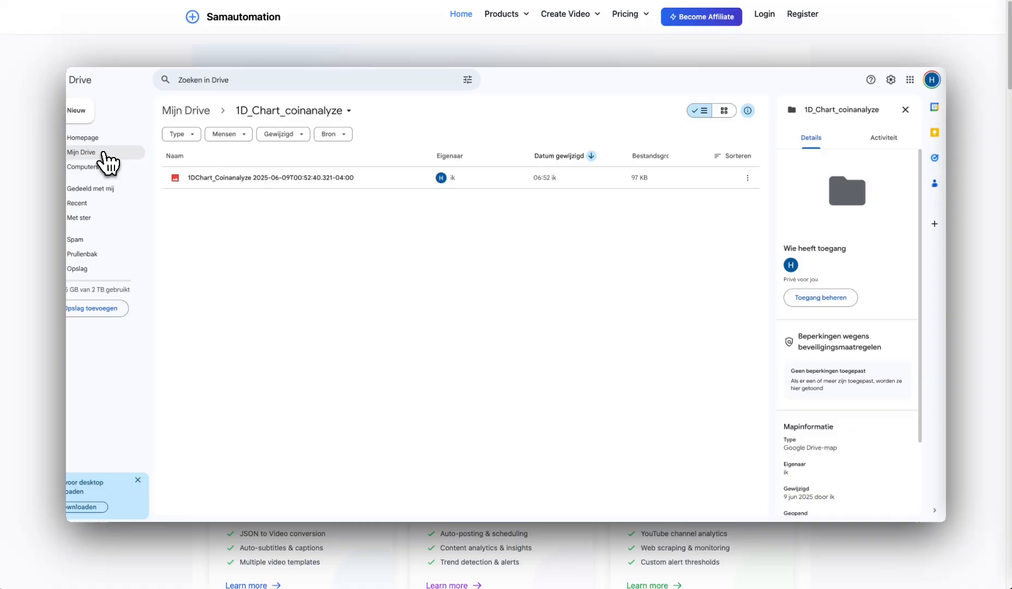
# Open the 30min_CHart_Bybit folder and preview a 30minChart_Bybit BTC chart screenshot
pyautogui.click(81, 152)
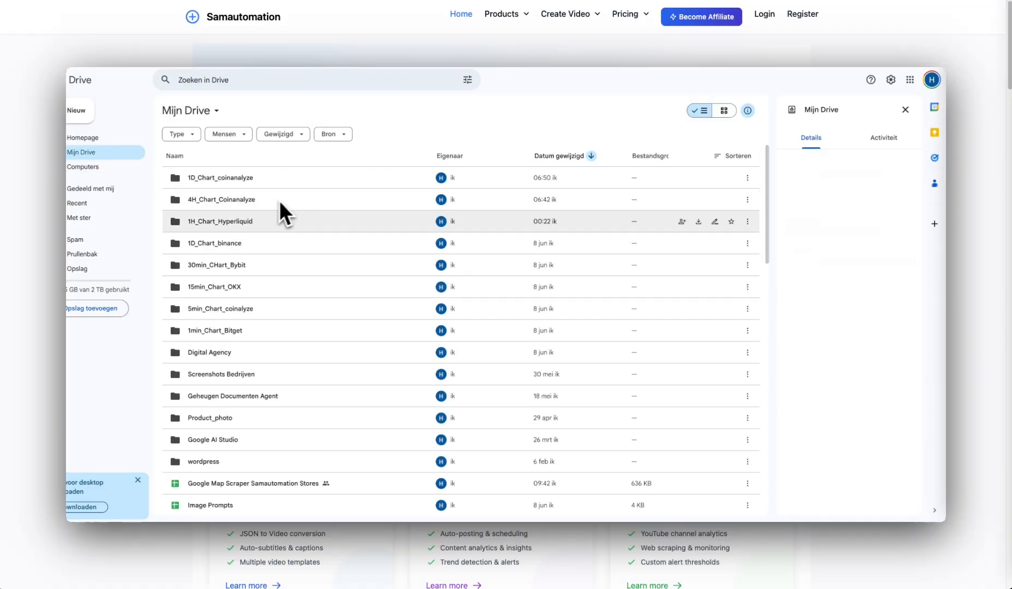
pyautogui.click(221, 199)
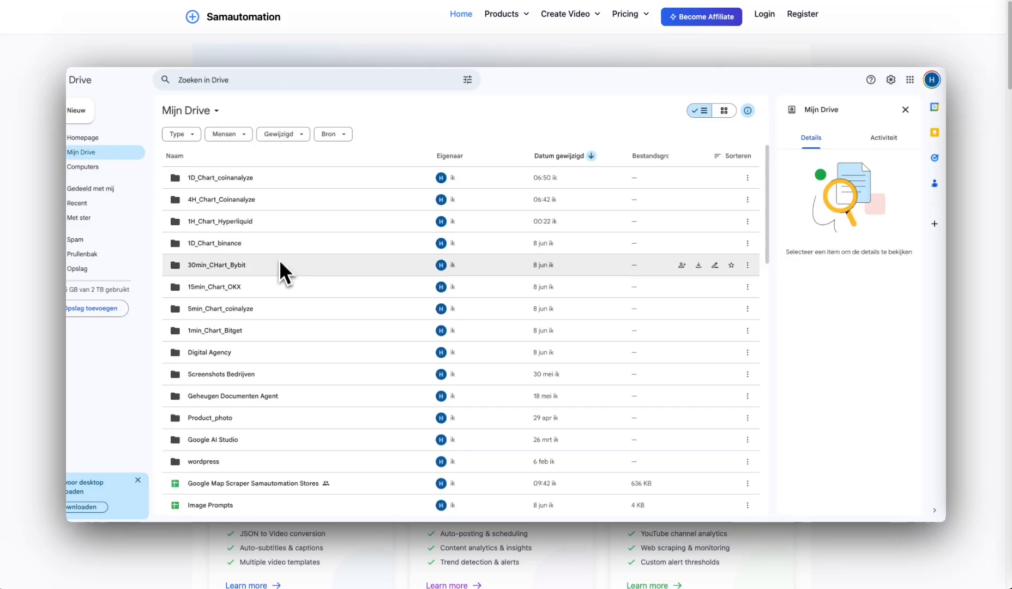
pyautogui.doubleClick(219, 265)
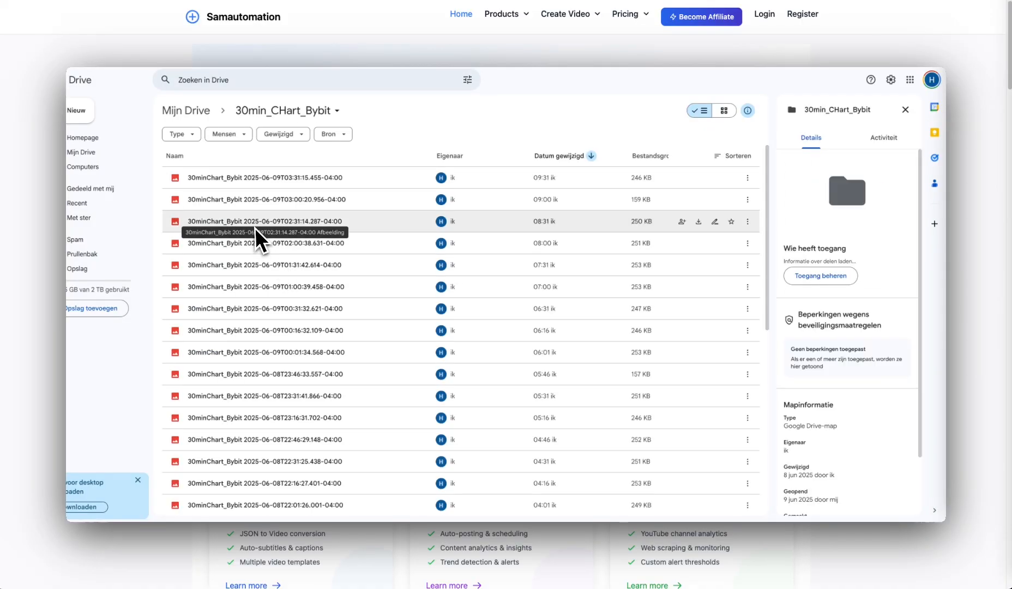
pyautogui.doubleClick(264, 221)
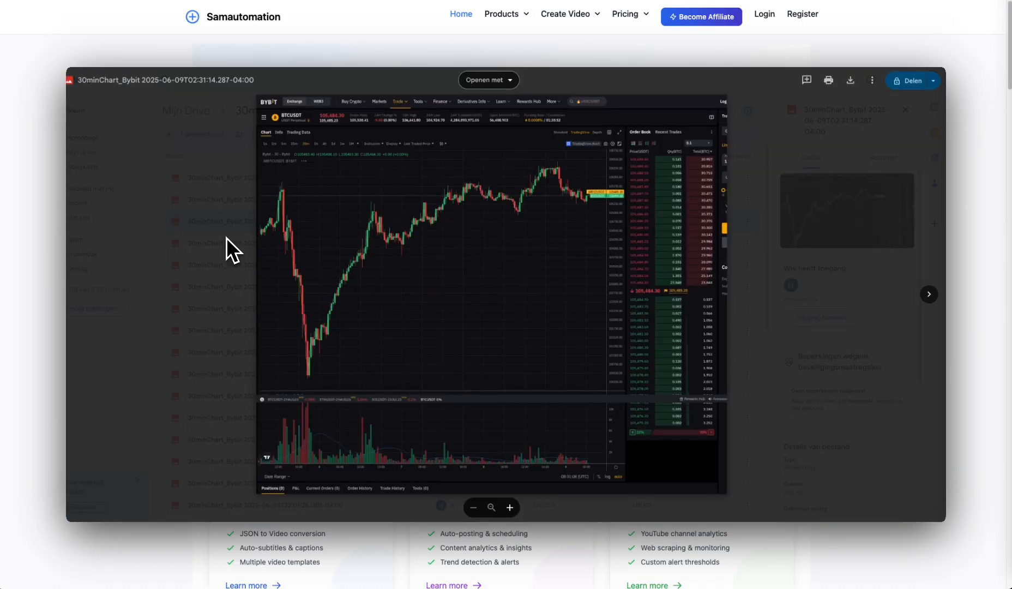
pyautogui.click(905, 109)
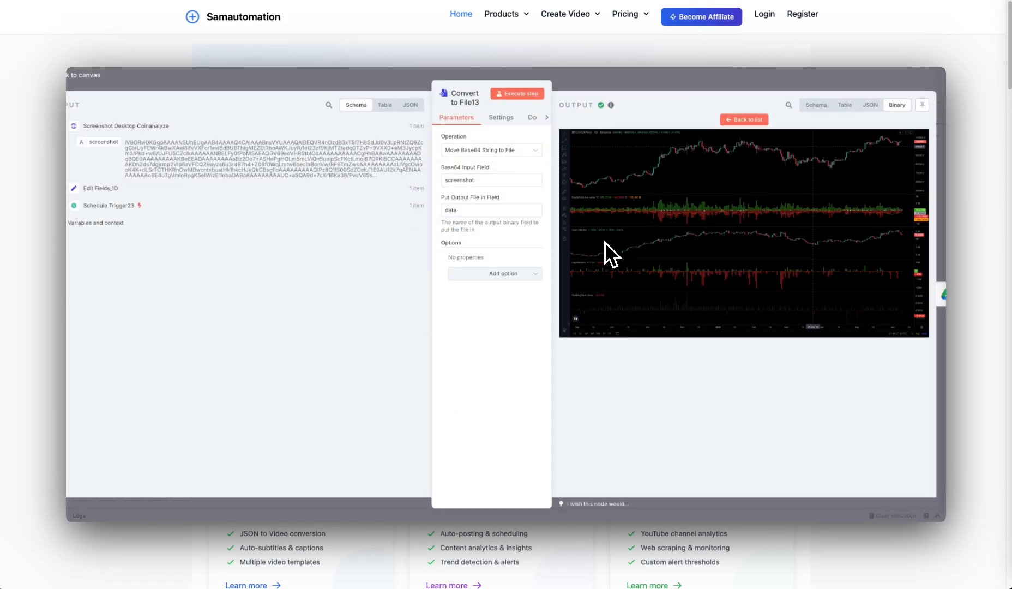
pyautogui.moveTo(765, 244)
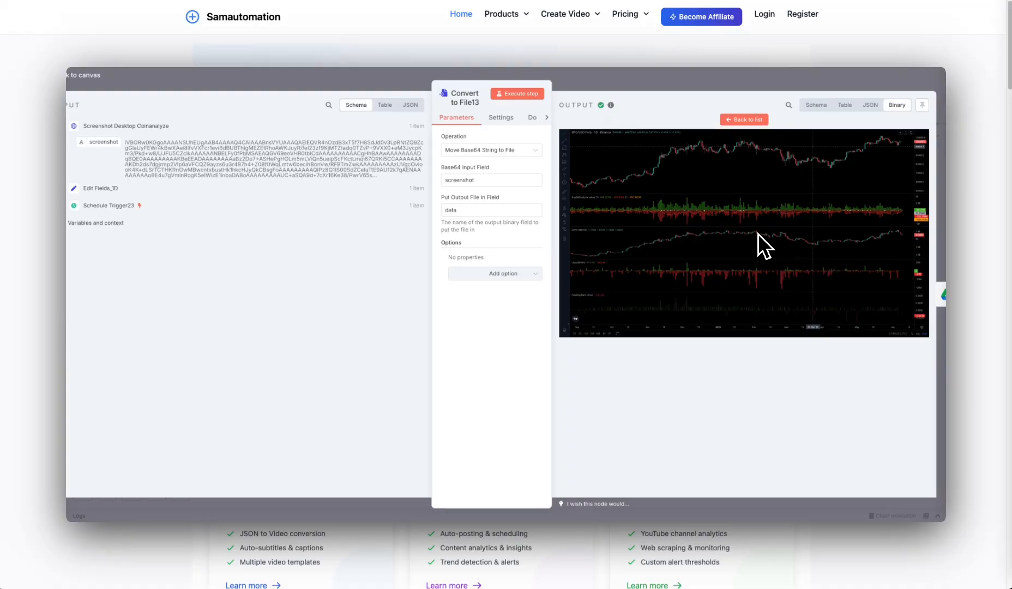
pyautogui.moveTo(754, 277)
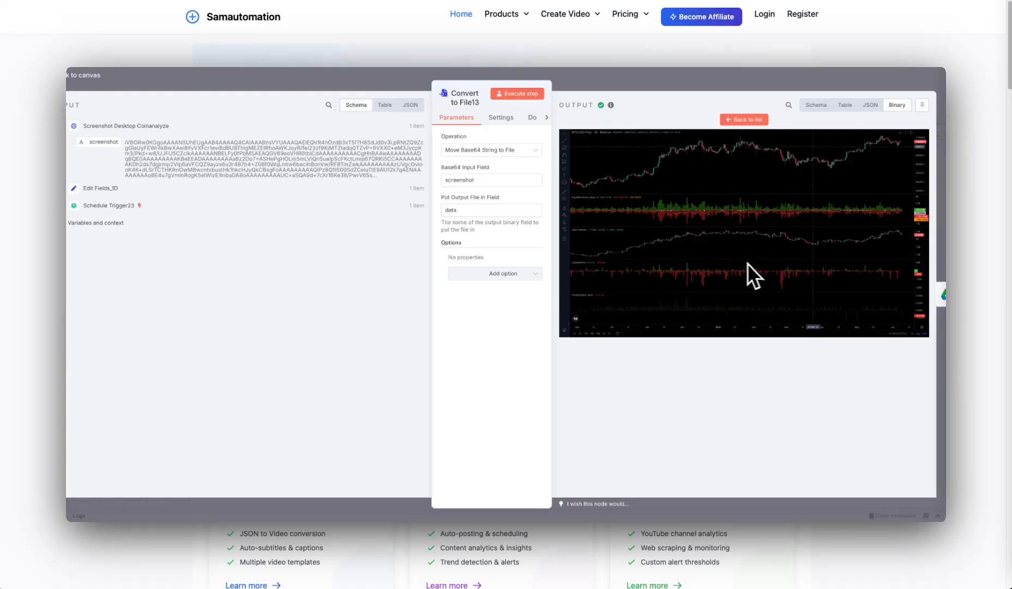
pyautogui.moveTo(720, 258)
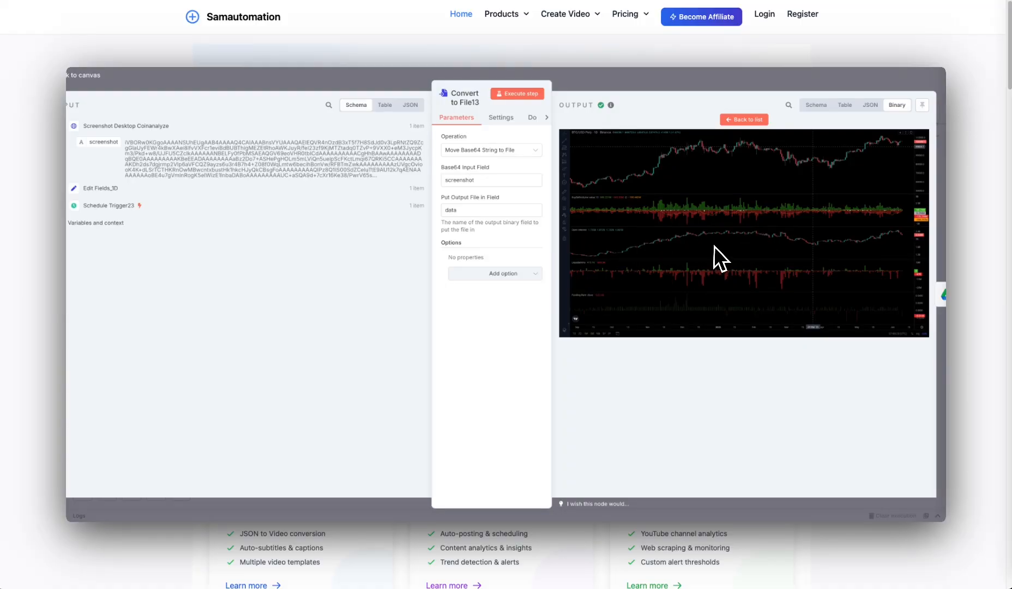
pyautogui.moveTo(758, 281)
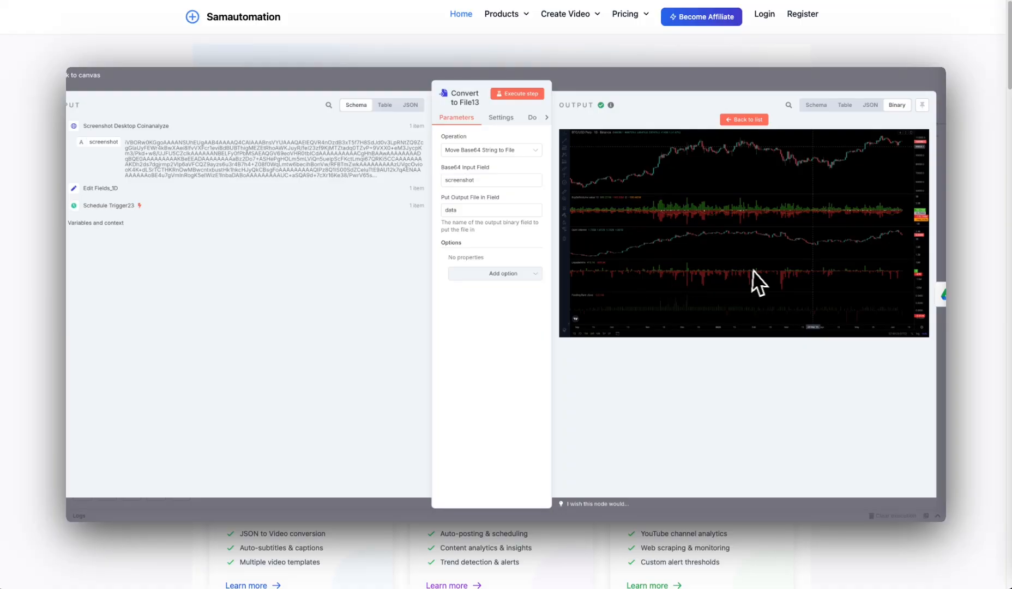
pyautogui.moveTo(635, 251)
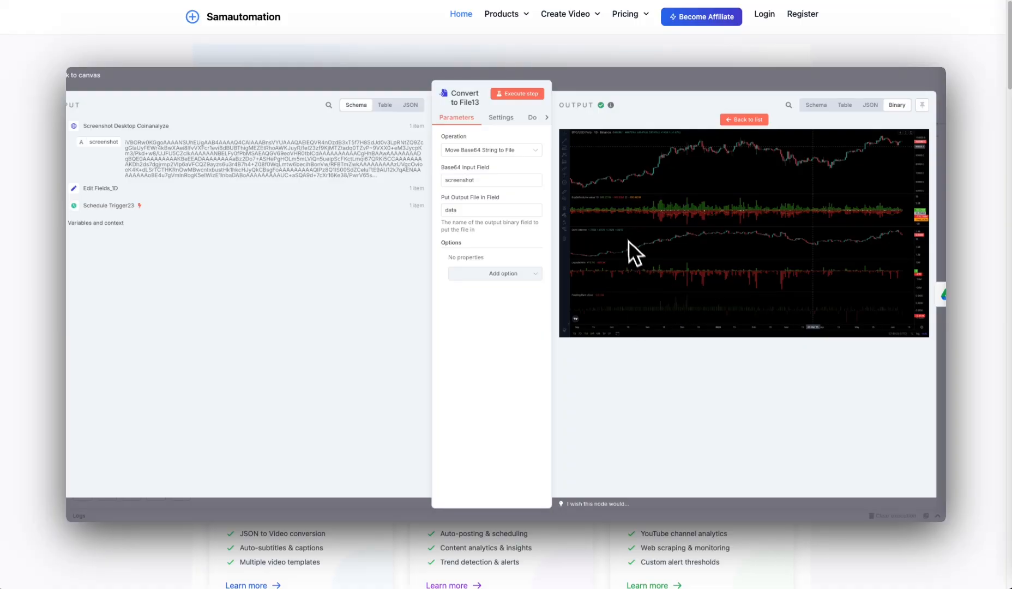
pyautogui.moveTo(664, 213)
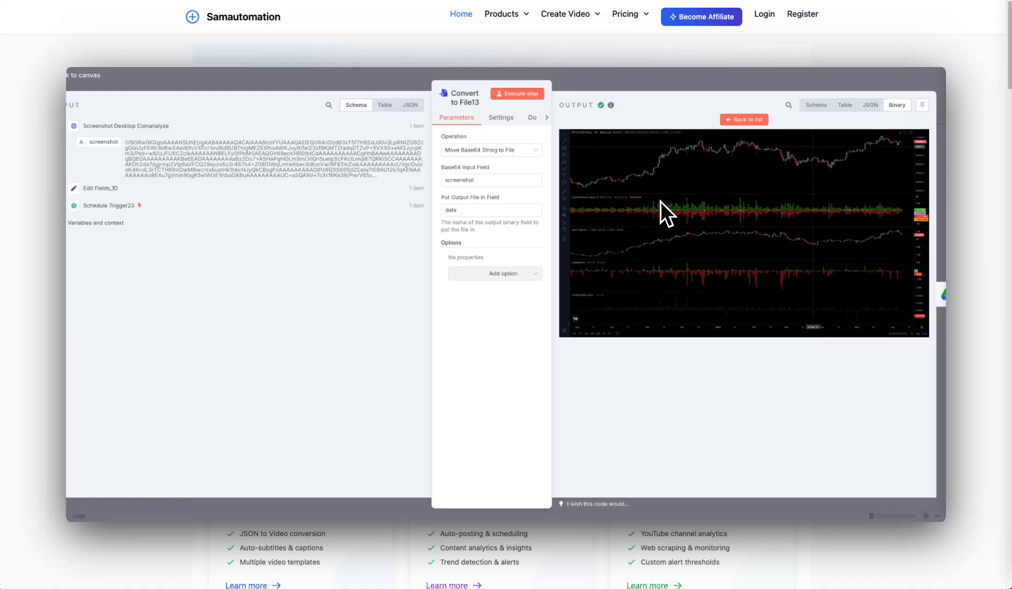
pyautogui.moveTo(718, 183)
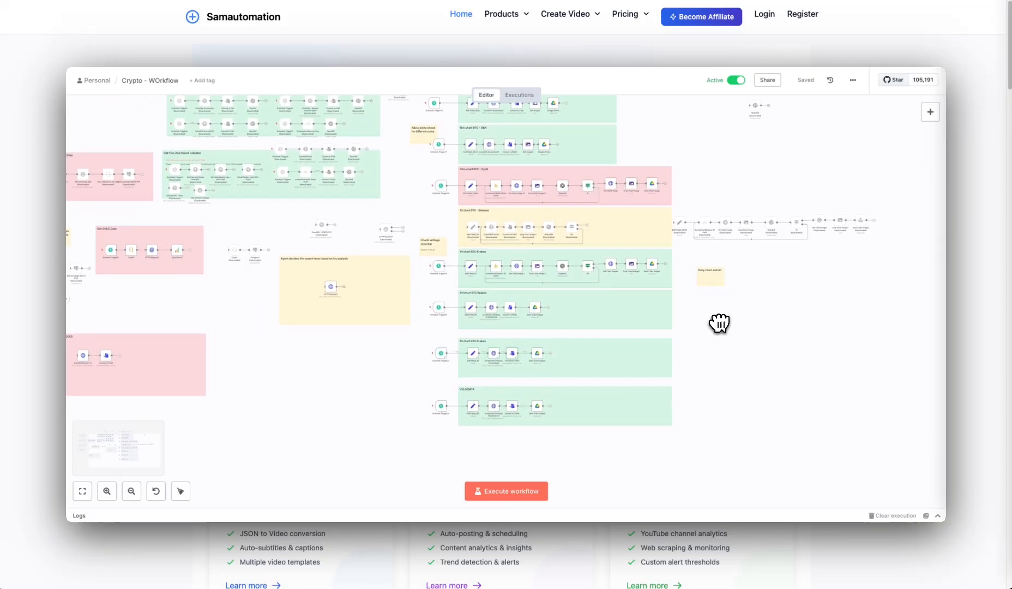
# Bring the Kraken chart groups into view and execute the Crypto workflow
pyautogui.moveTo(718, 323); pyautogui.dragTo(742, 346)
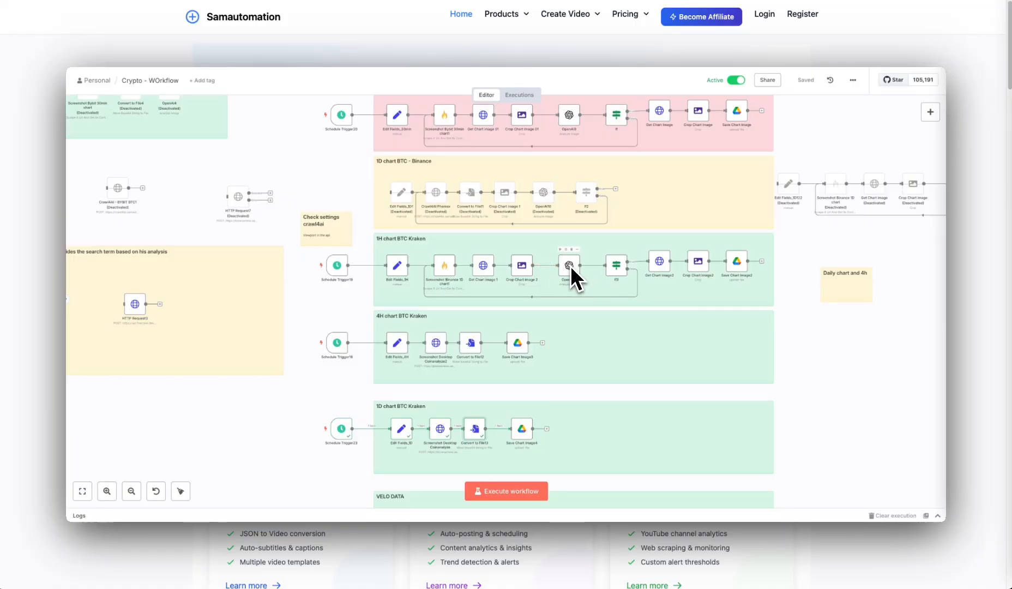
pyautogui.moveTo(702, 262)
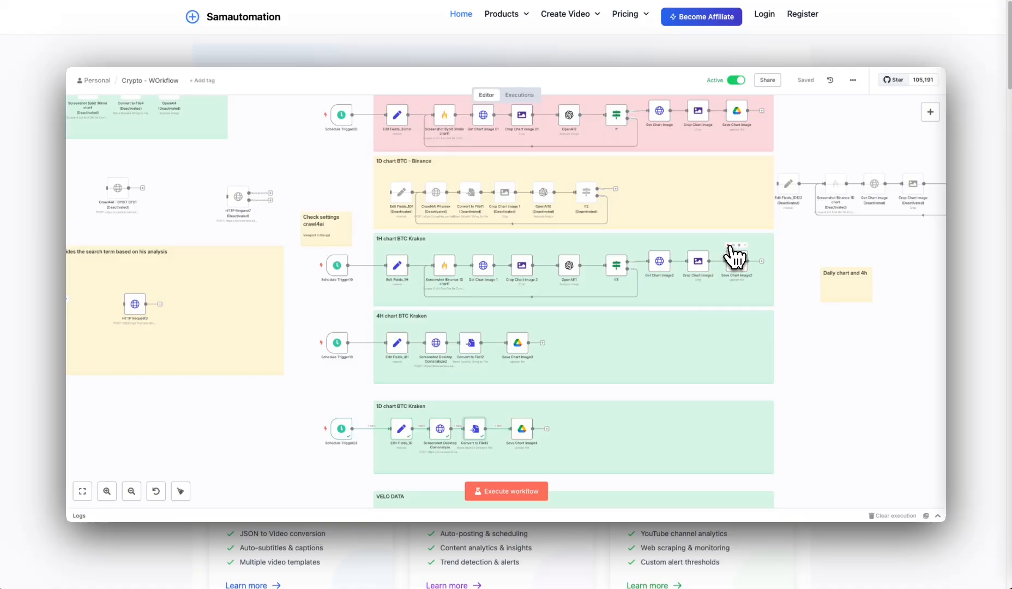
pyautogui.click(505, 491)
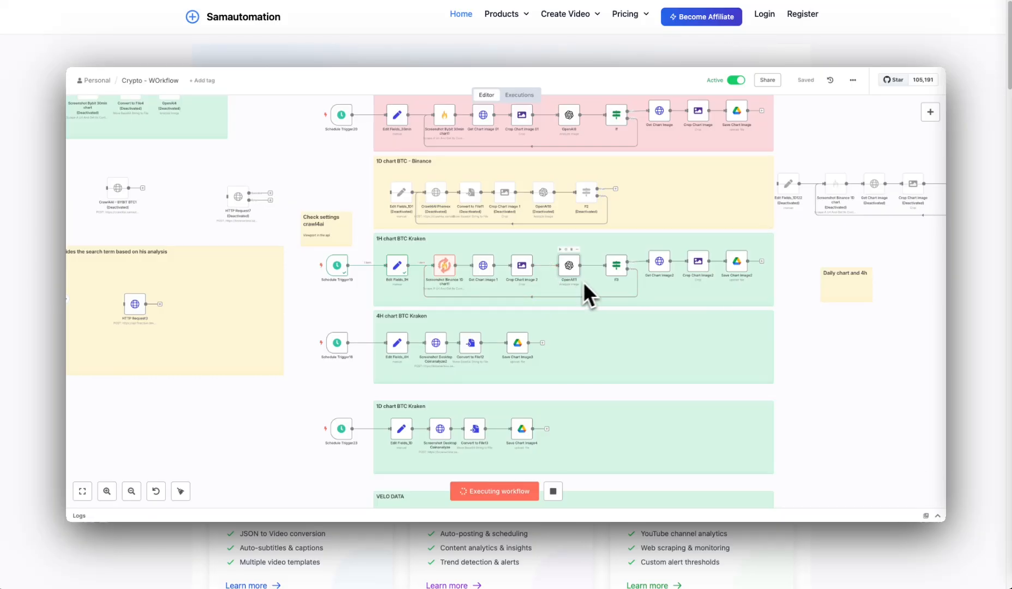
pyautogui.moveTo(646, 300)
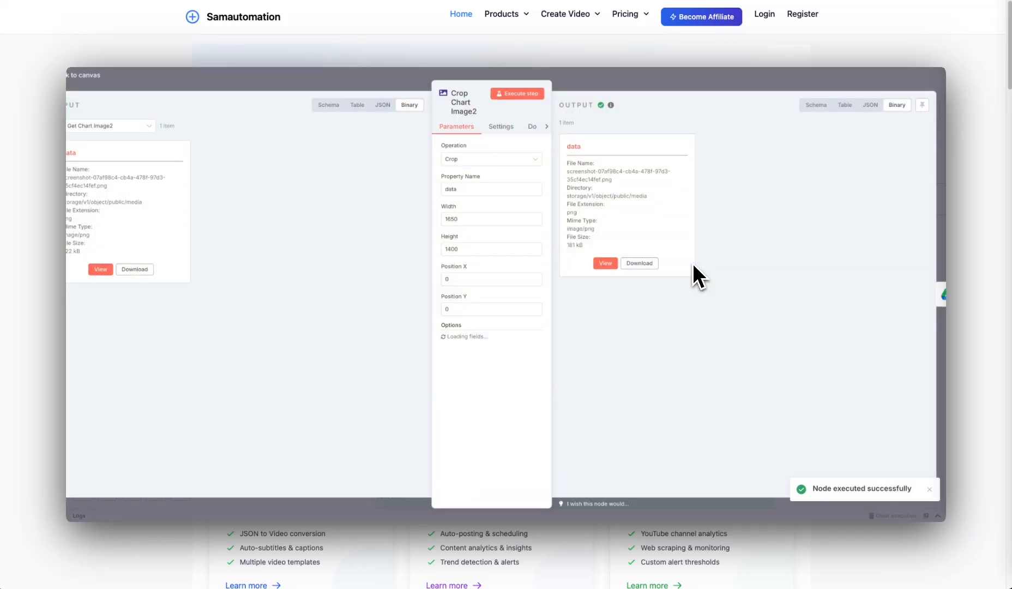
# View the cropped BTC-USD chart image output by Crop Chart Image2
pyautogui.click(604, 265)
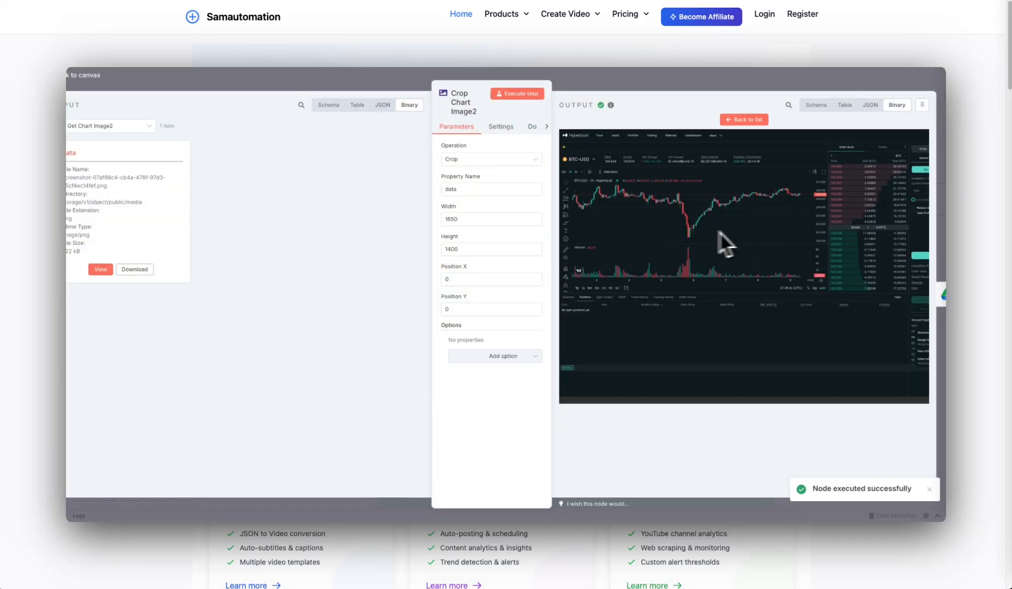
pyautogui.moveTo(737, 215)
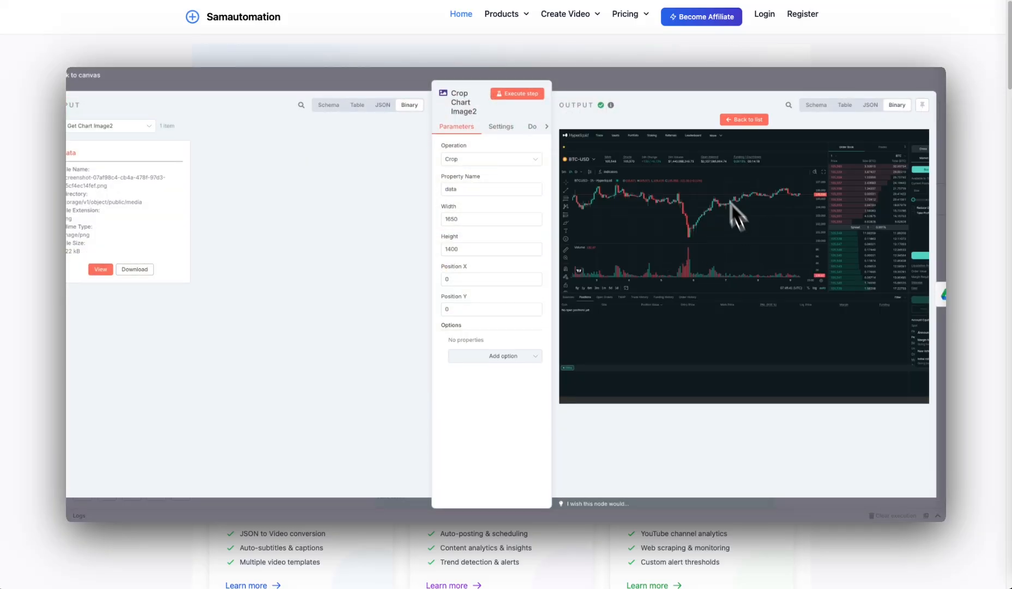